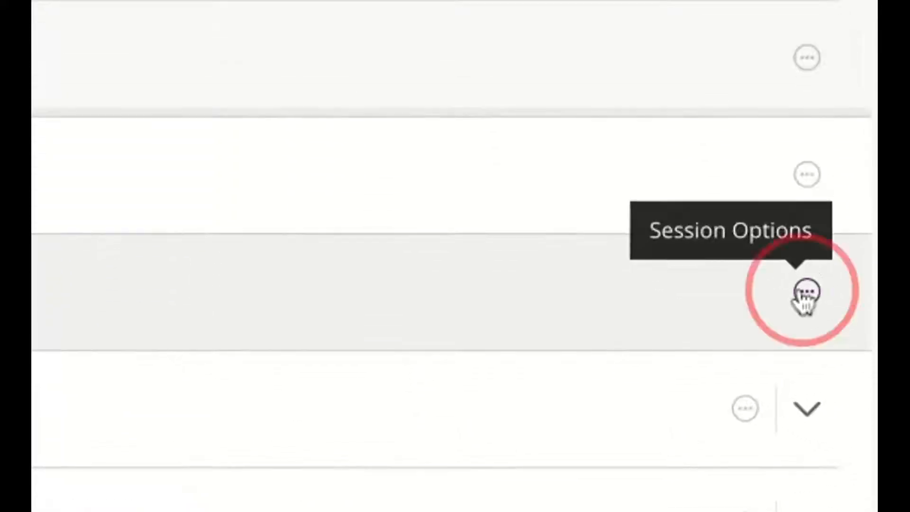
Choose Edit settings from the Oct 7 session's options menu.
click(805, 292)
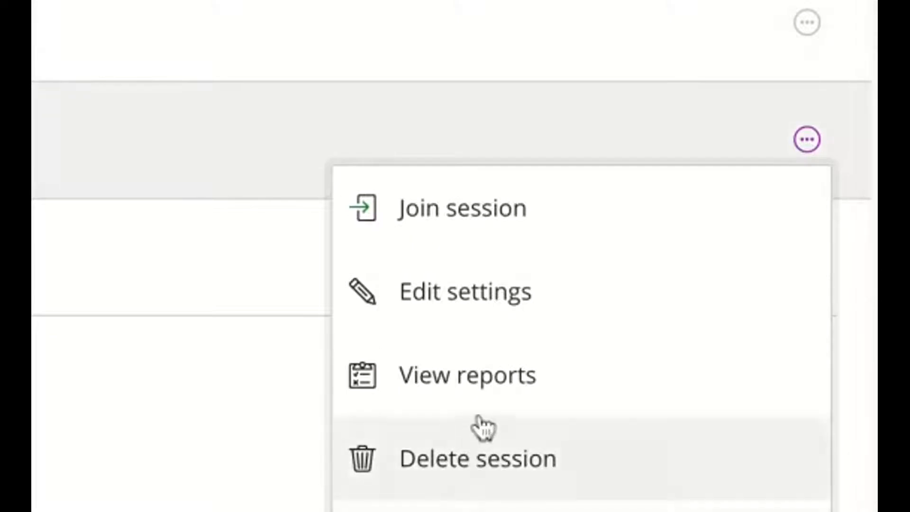
click(465, 291)
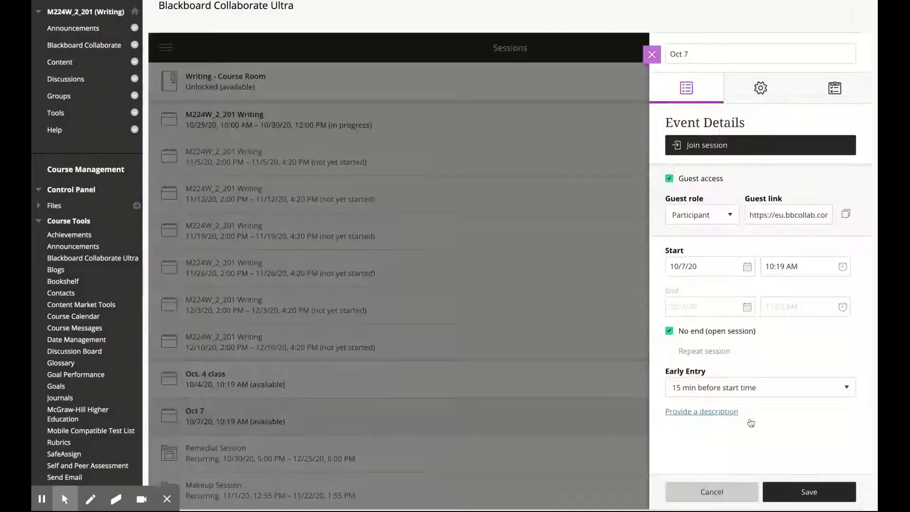
mouse_move(760, 88)
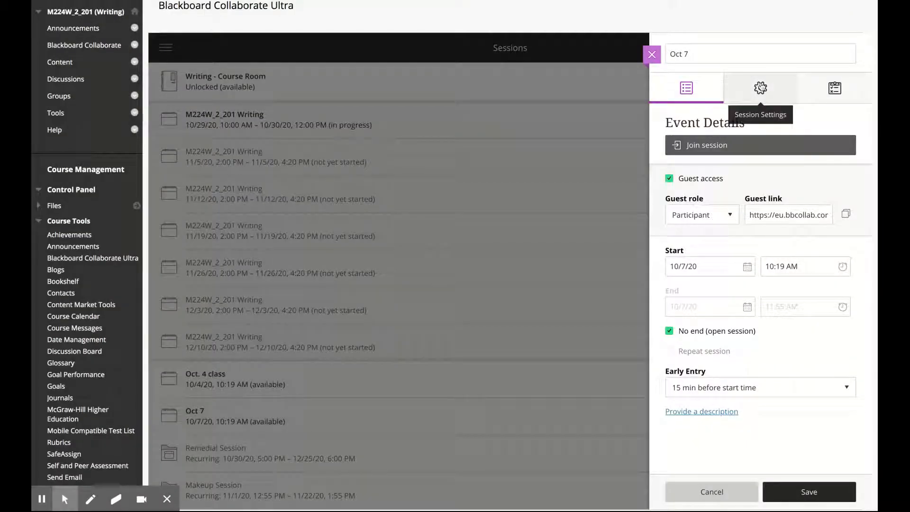
Show the Session Settings panel and inspect the Default Attendee Role (Presenter).
click(760, 88)
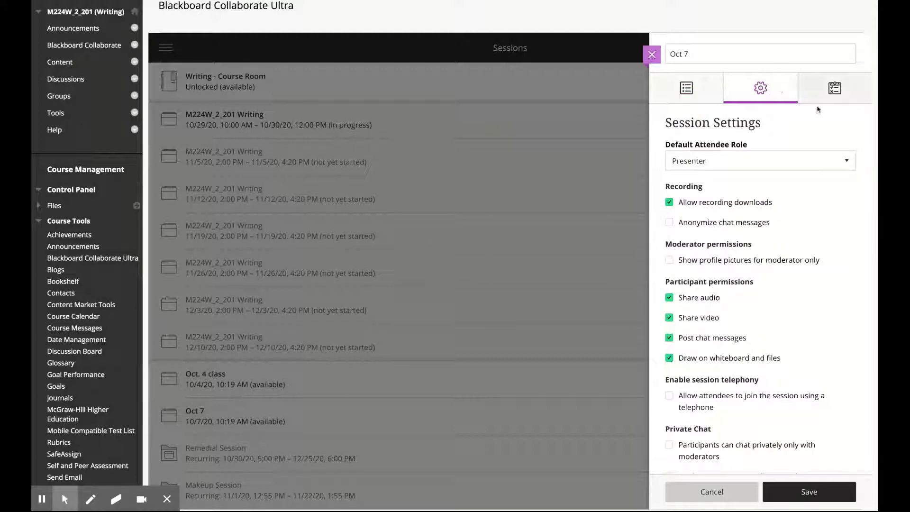
scroll(down, 3)
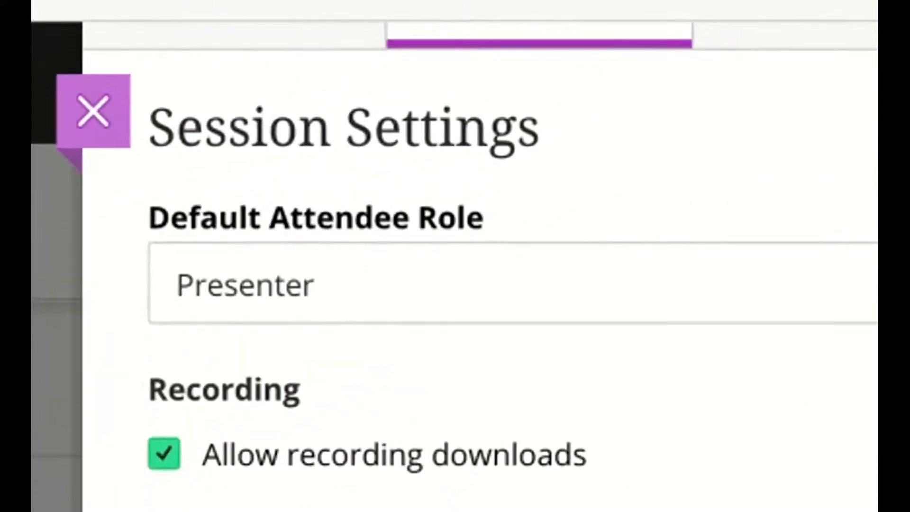
click(453, 285)
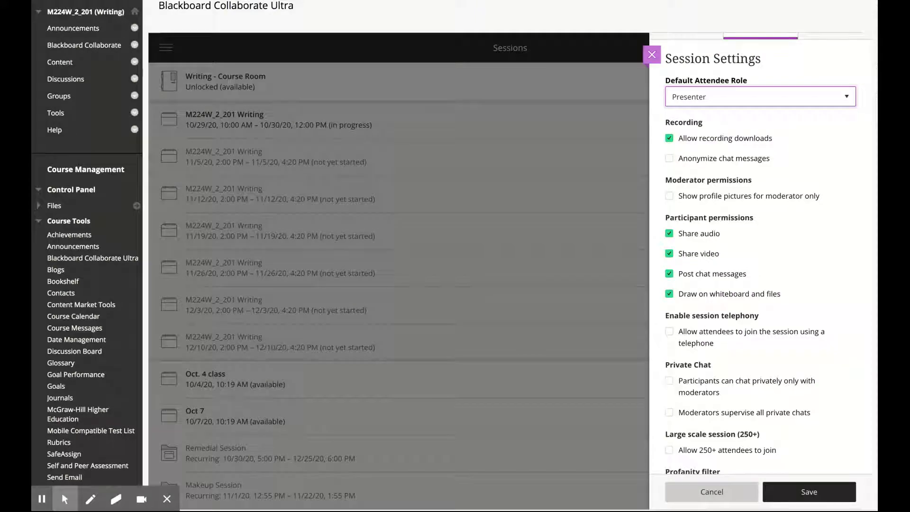
mouse_move(689, 96)
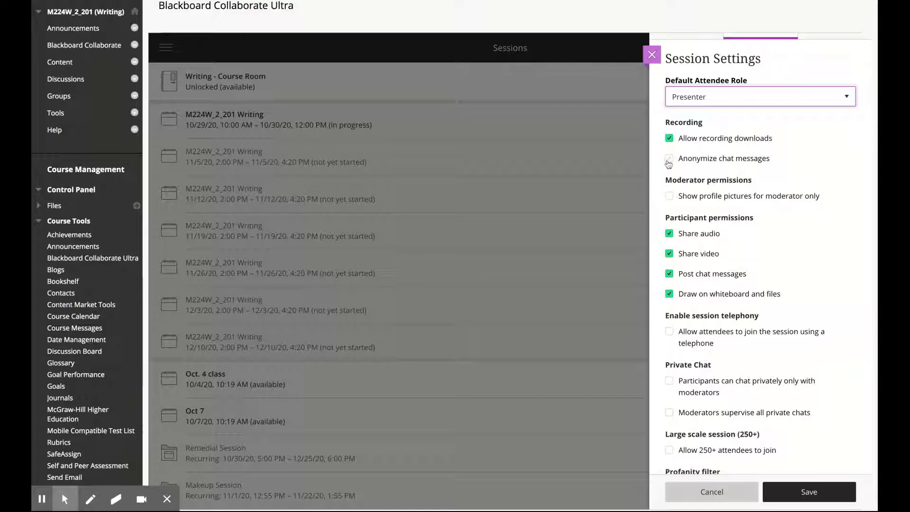
scroll(down, 3)
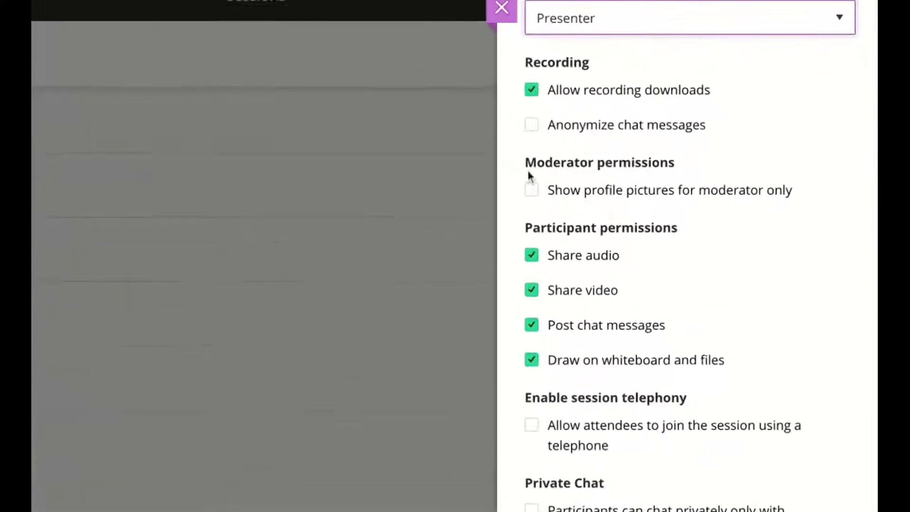
scroll(up, 3)
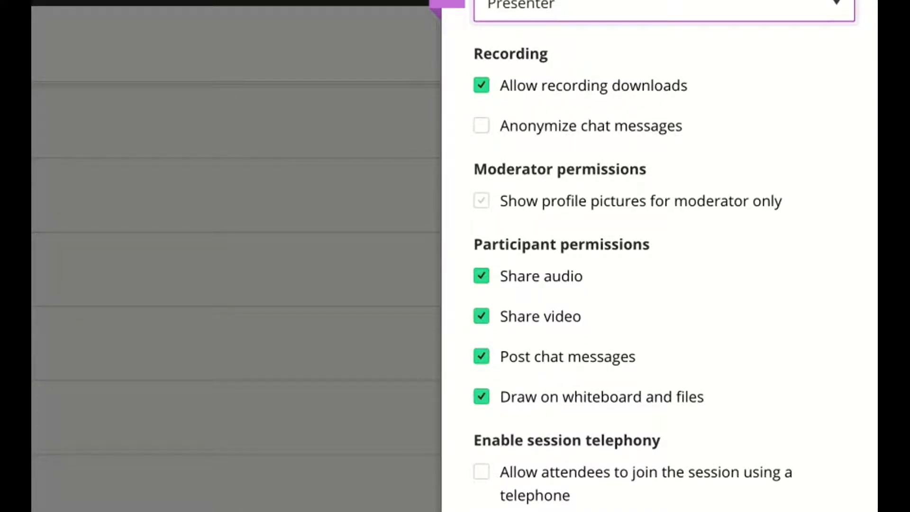
click(482, 201)
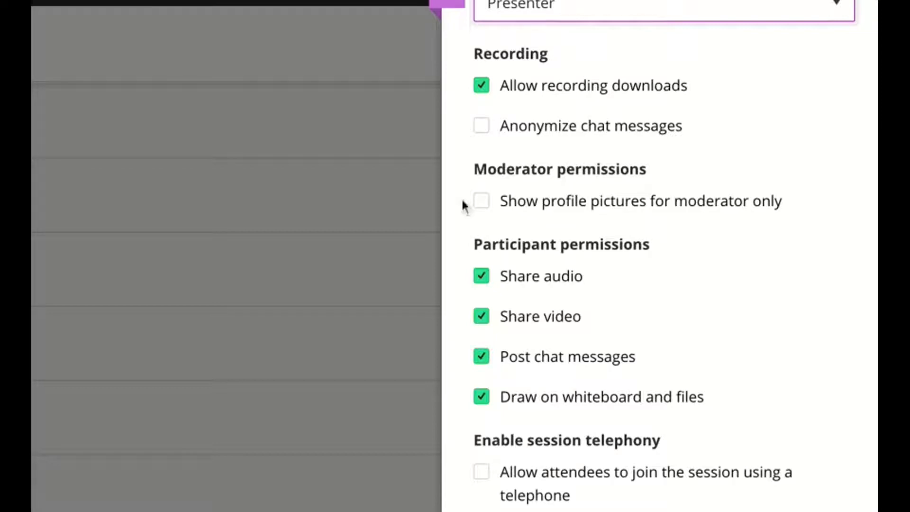
scroll(down, 3)
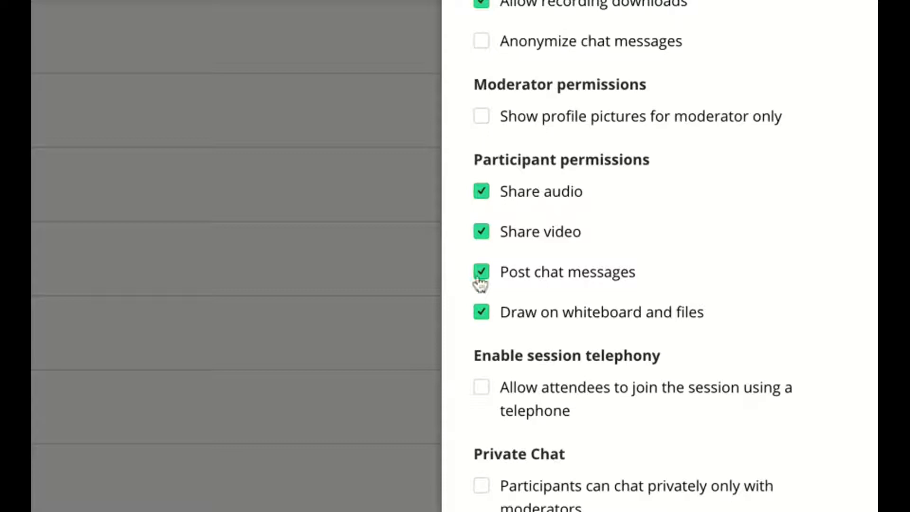
mouse_move(466, 243)
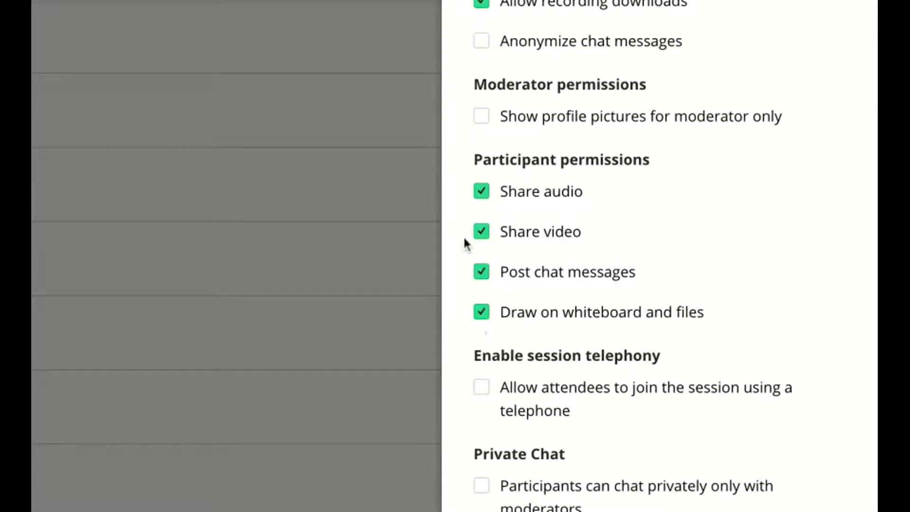
mouse_move(470, 255)
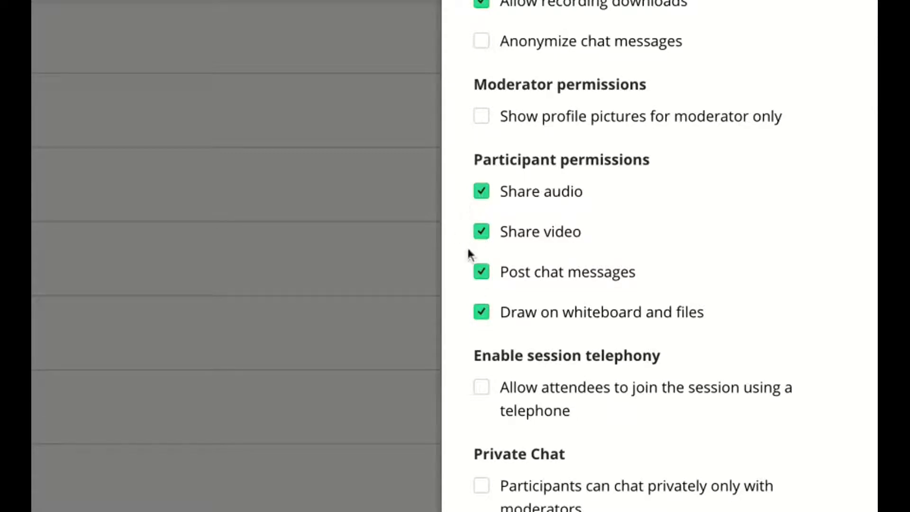
mouse_move(482, 272)
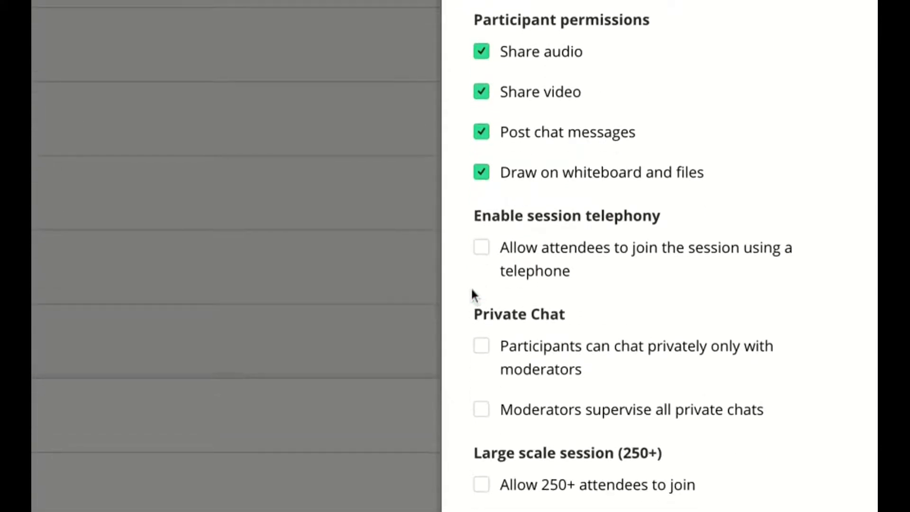
mouse_move(485, 247)
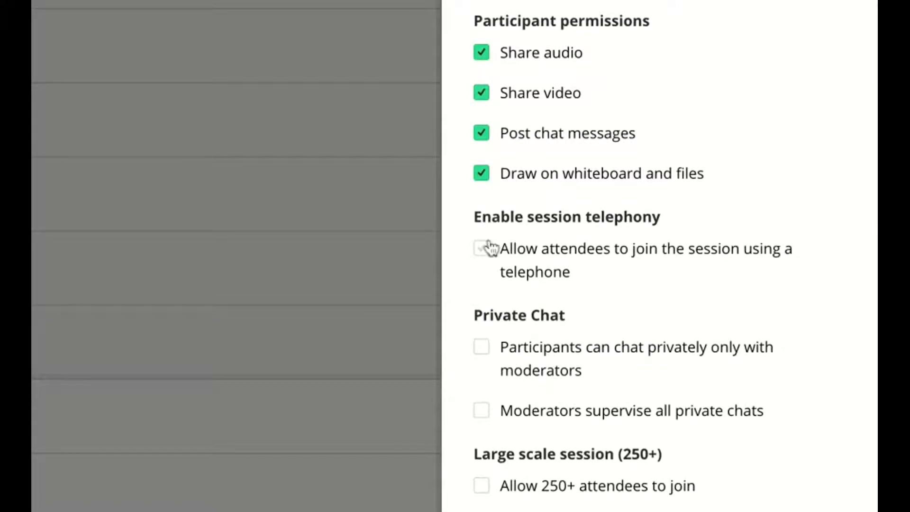
click(480, 247)
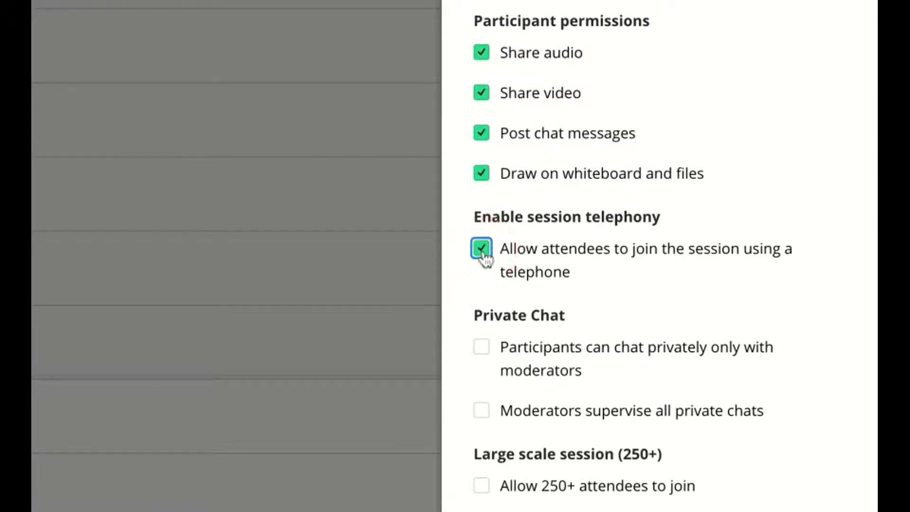
click(480, 248)
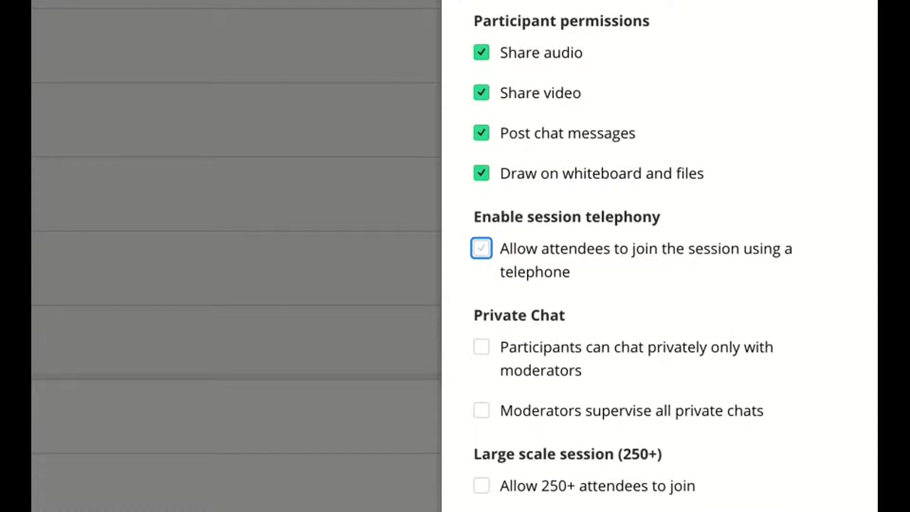
mouse_move(474, 288)
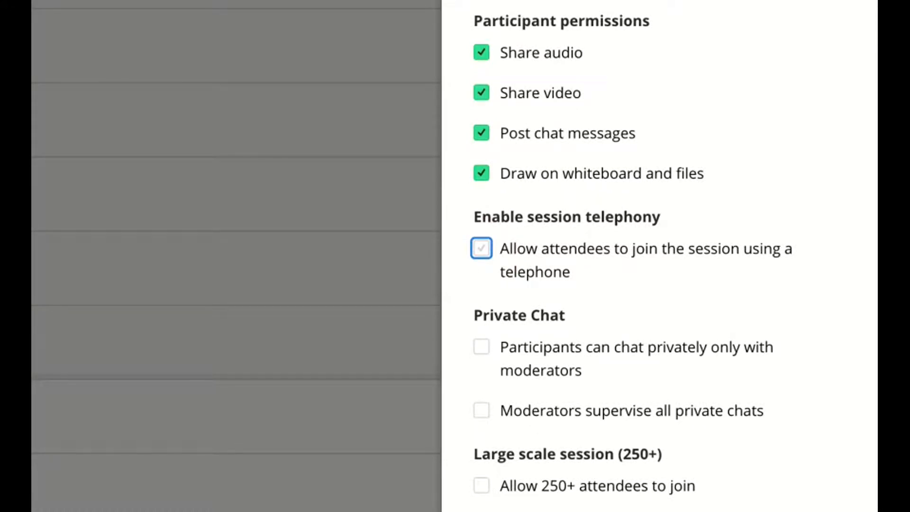
Change participant permission checkboxes above the Private Chat section.
click(481, 247)
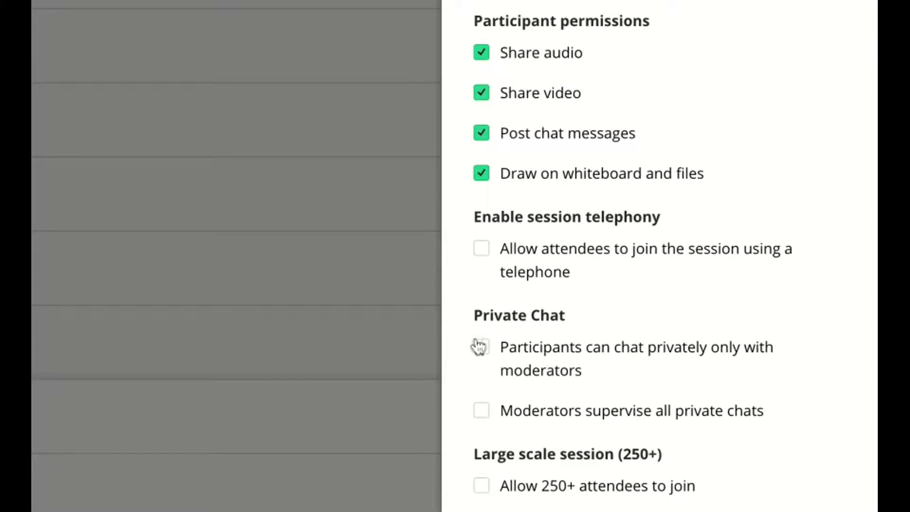
click(481, 347)
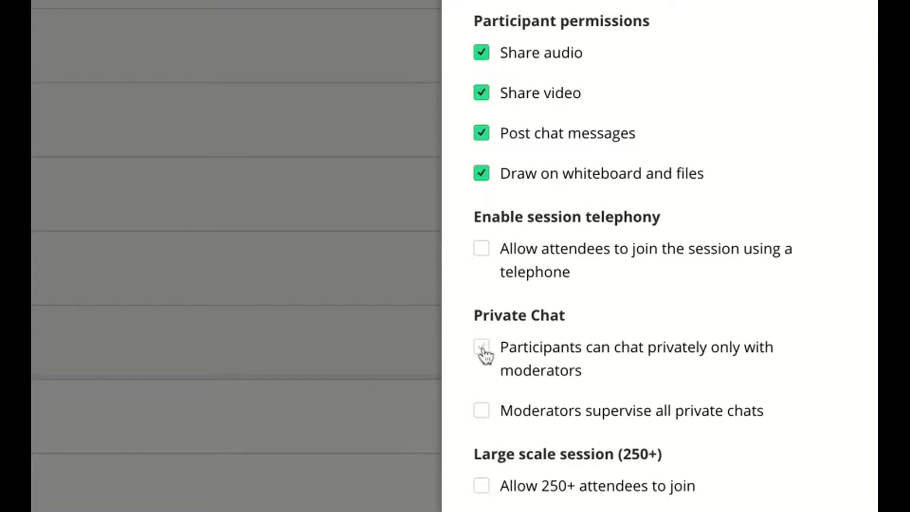
click(481, 347)
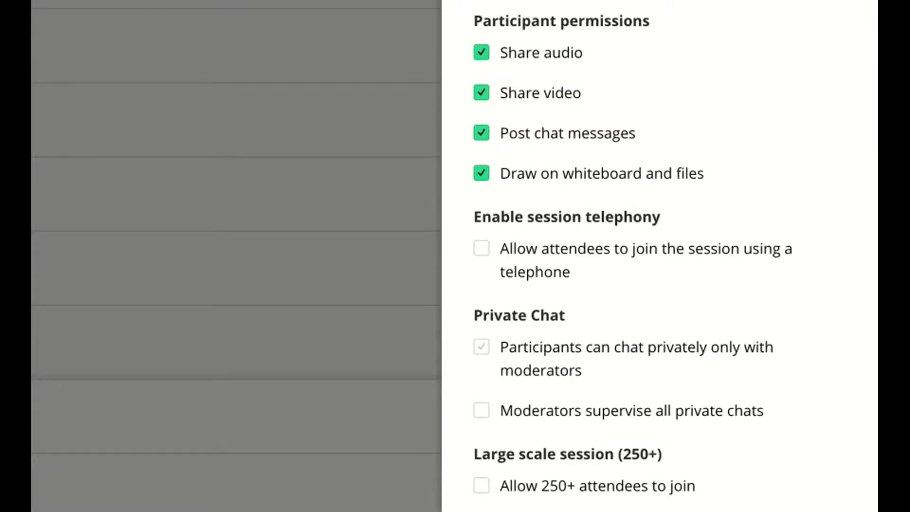
click(482, 347)
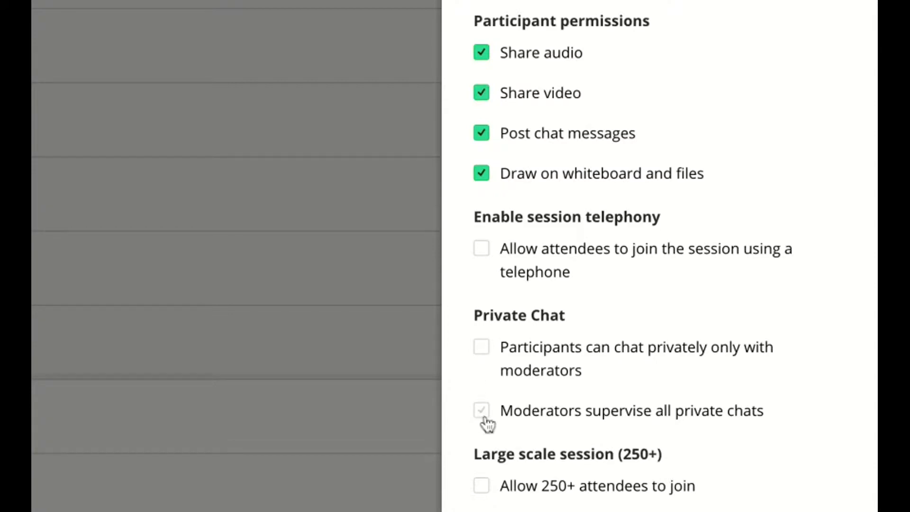
Enable 'Moderators supervise all private chats' and save the session settings.
click(482, 410)
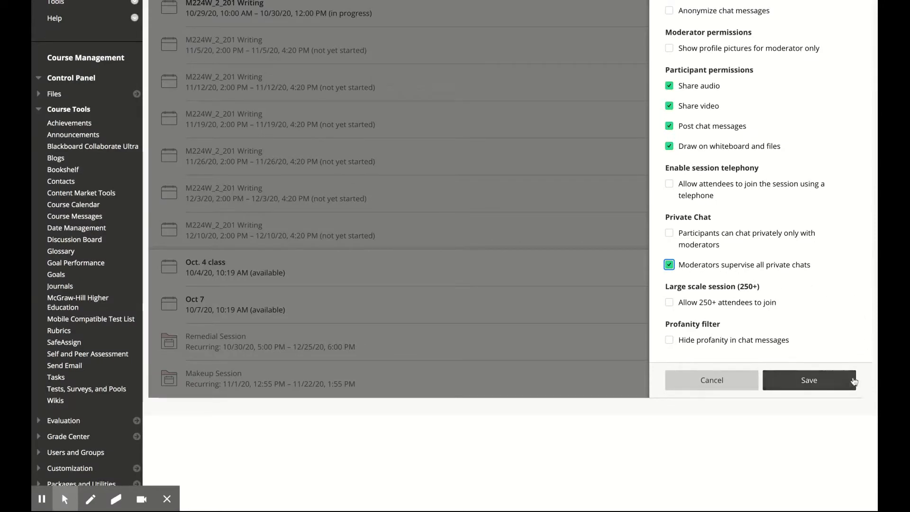
click(808, 380)
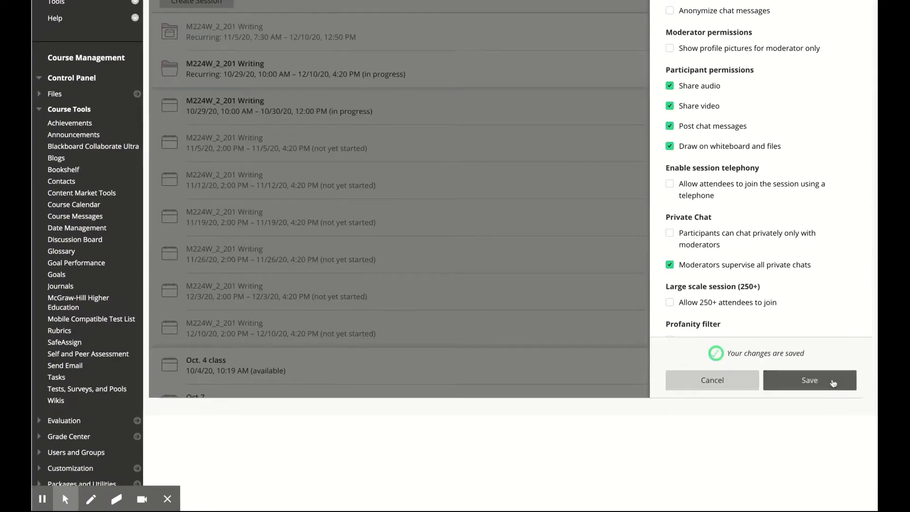